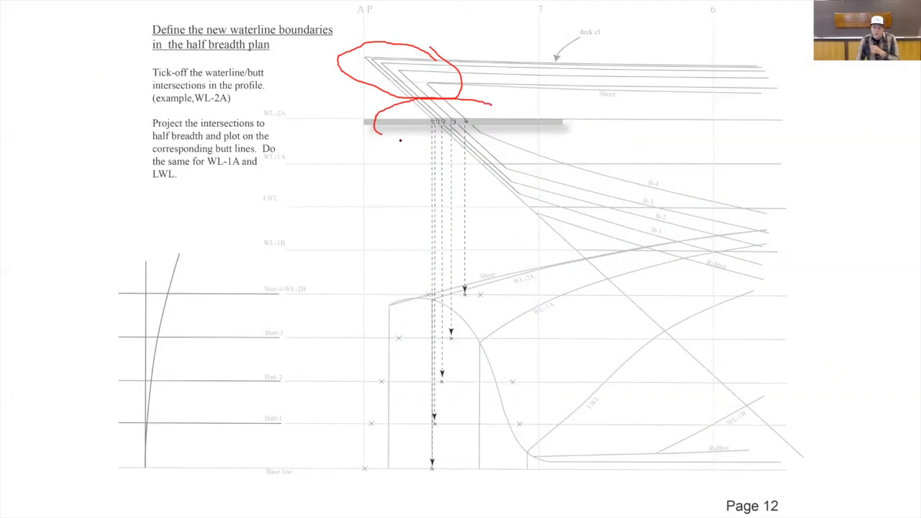
Step: Circle the WL-2A label and its butt intersection ticks in red ink
drag(374, 122, 525, 133)
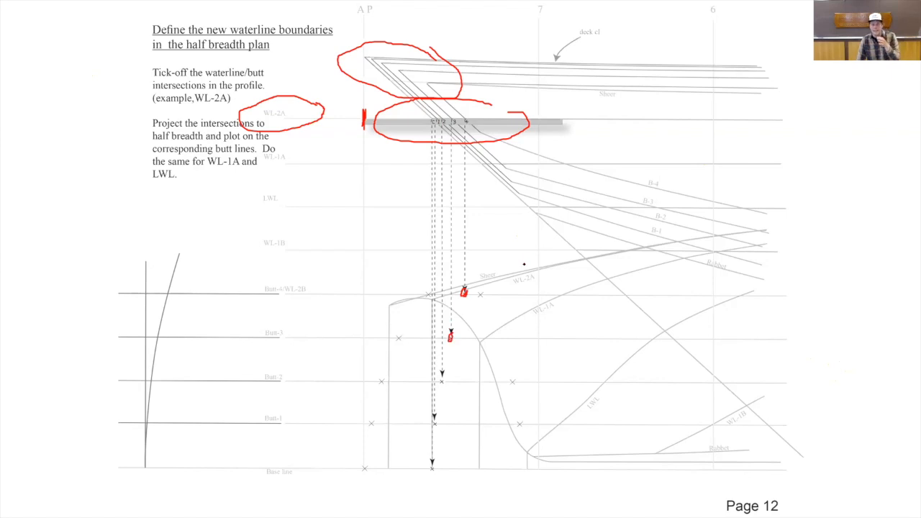
Step: Draw three red curves through the plotted points from Butt-4 down to the base line
drag(466, 292, 432, 439)
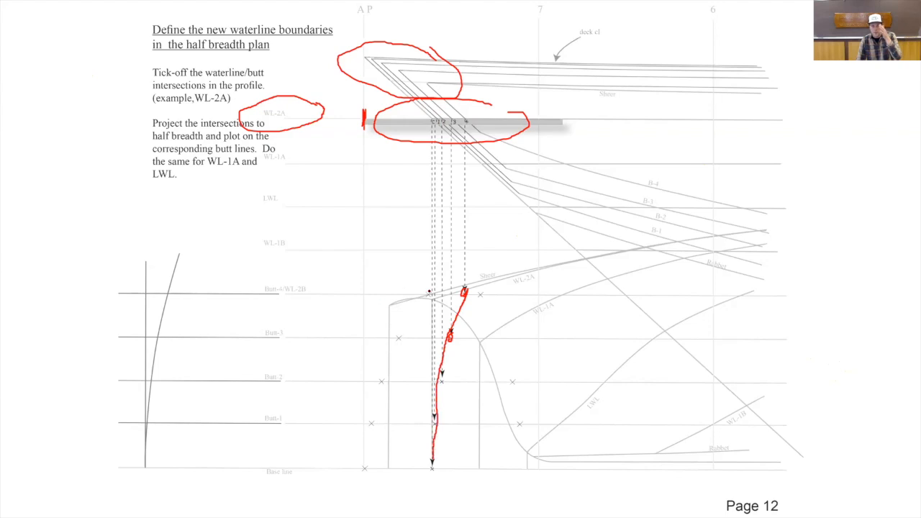
drag(428, 292, 375, 445)
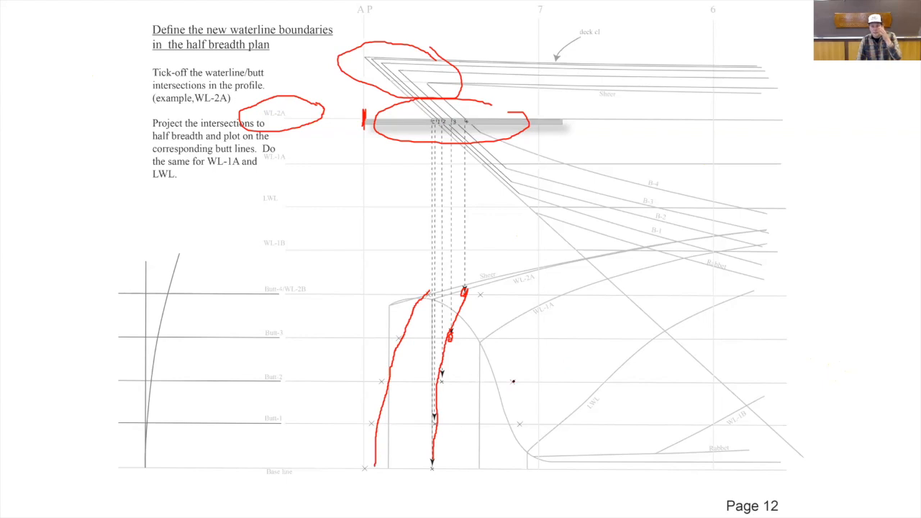
drag(513, 377, 524, 428)
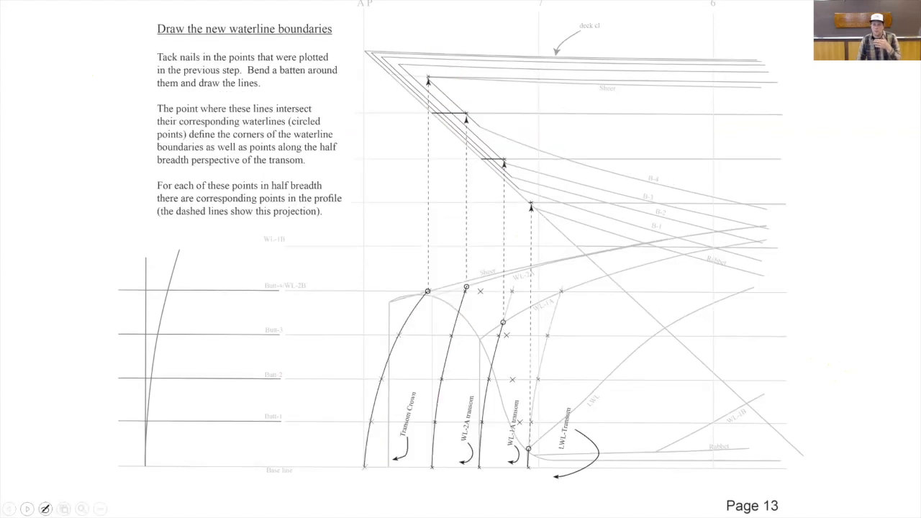
Step: On page 13, draw a short red stroke across the upper projection arrows
drag(411, 105, 482, 101)
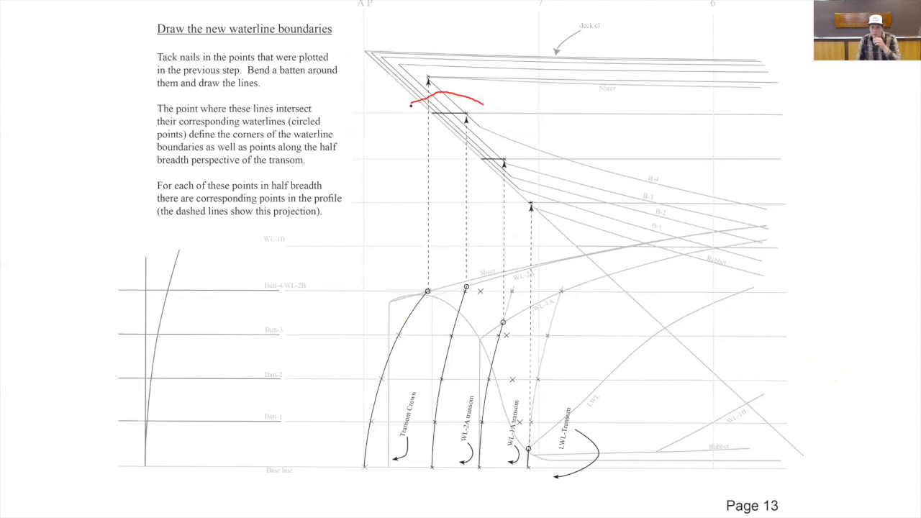